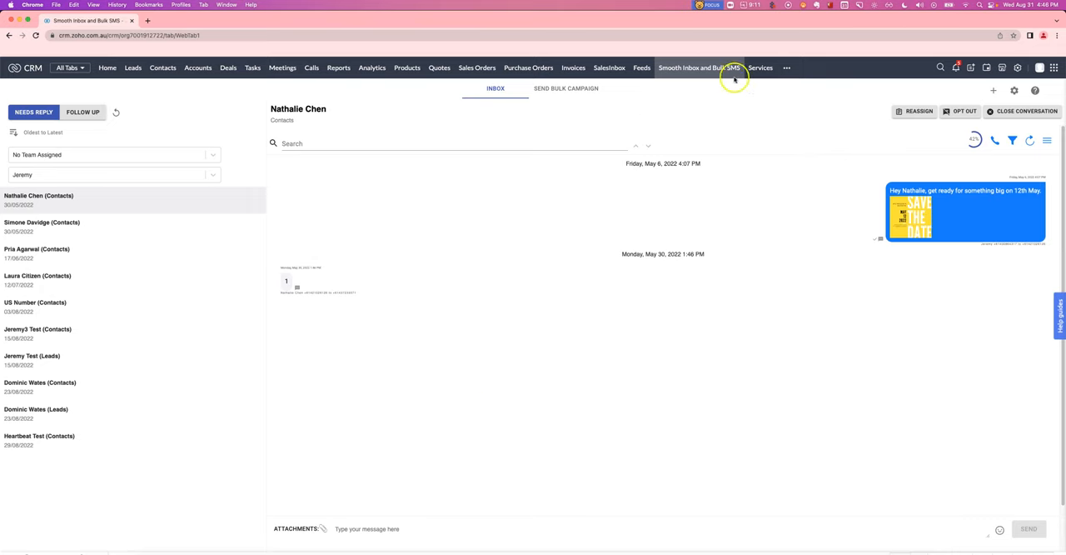
mouse_move(626, 95)
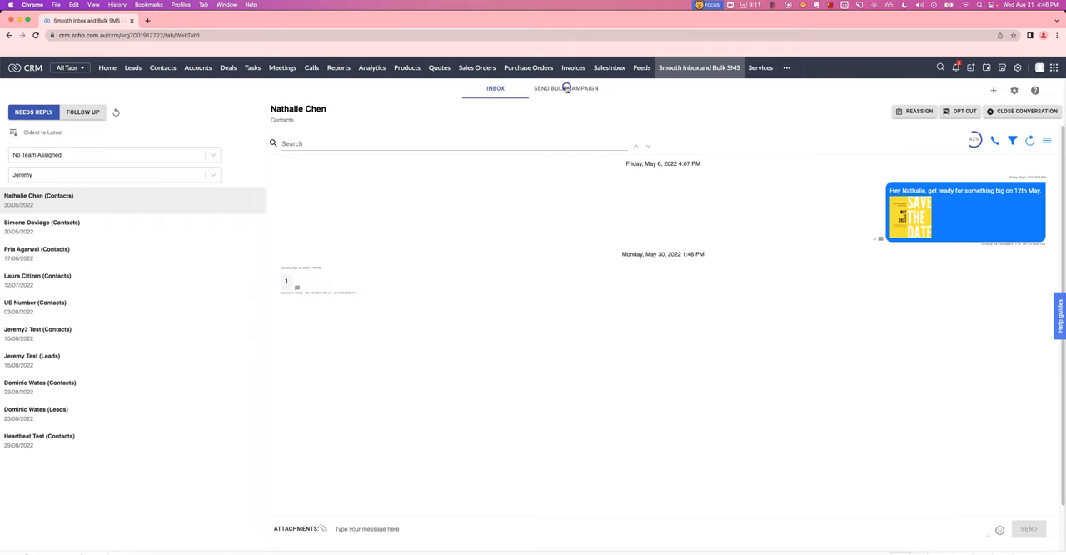
Step: View the Send Bulk Campaign page in the Smooth Inbox and Bulk SMS tab
left_click(566, 88)
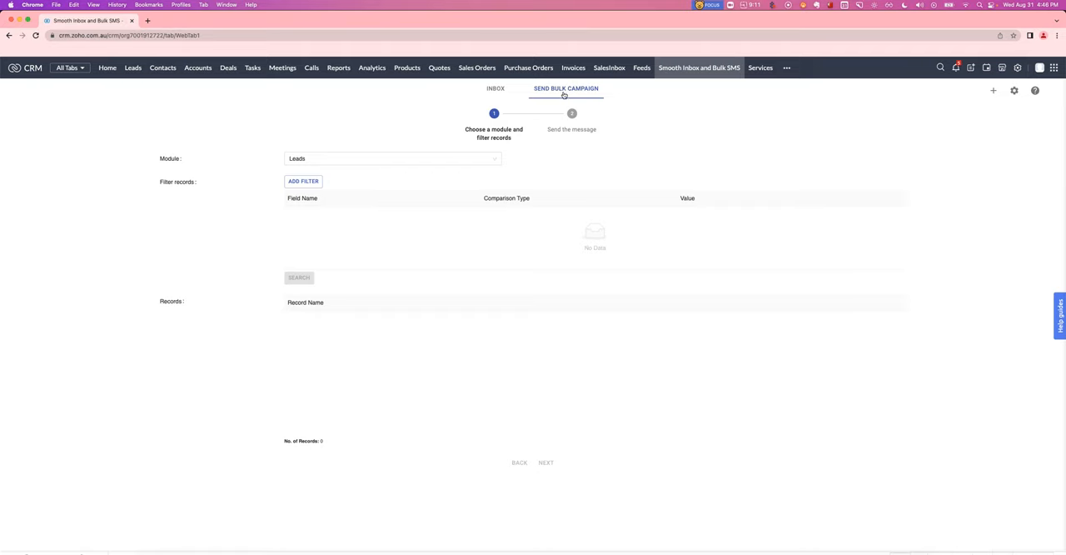
mouse_move(565, 96)
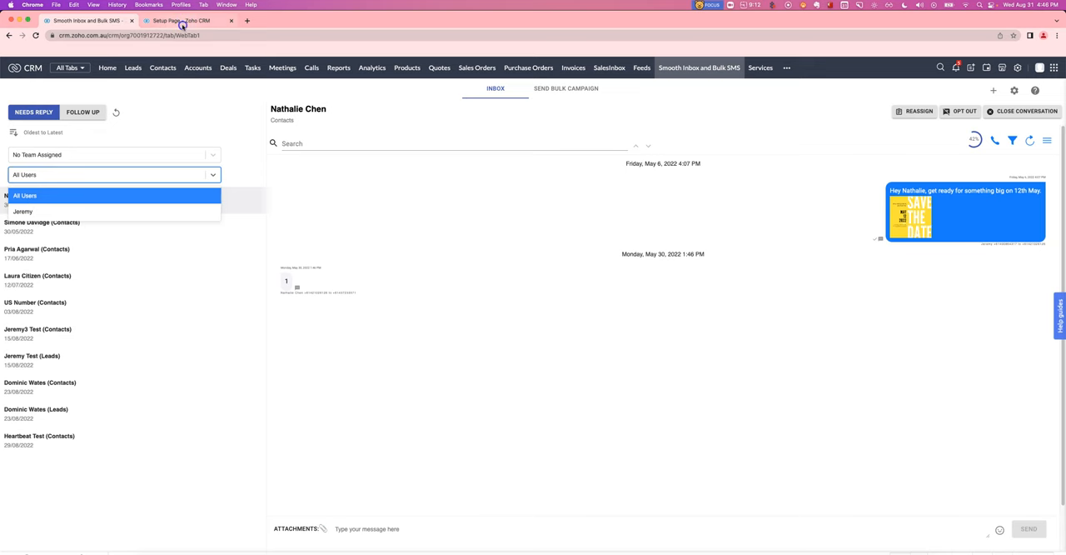
Step: Reach the Smooth Messenger extension settings in Setup and scroll to the Bulk SMS permission field
left_click(181, 20)
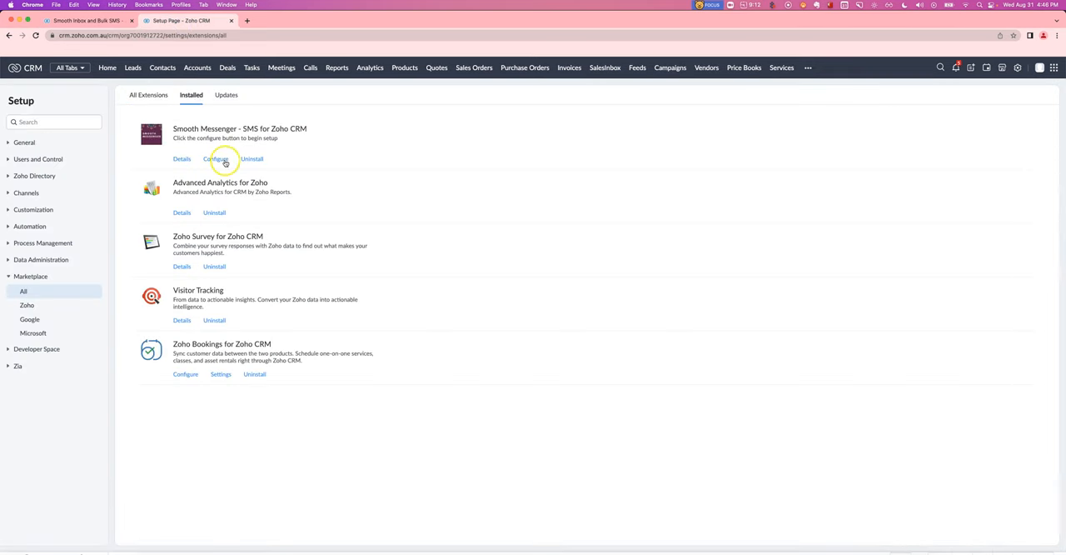
left_click(217, 158)
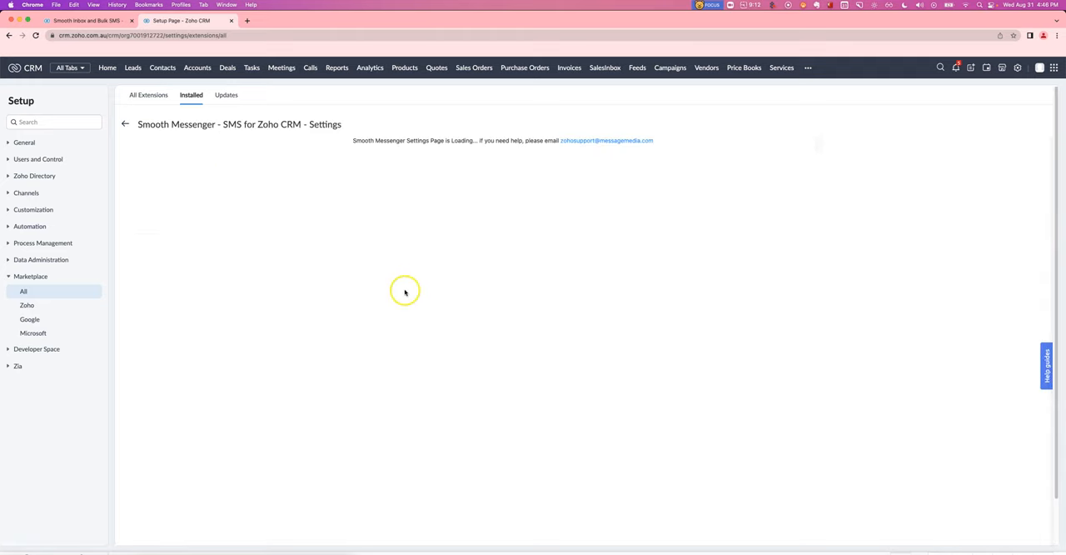
mouse_move(394, 252)
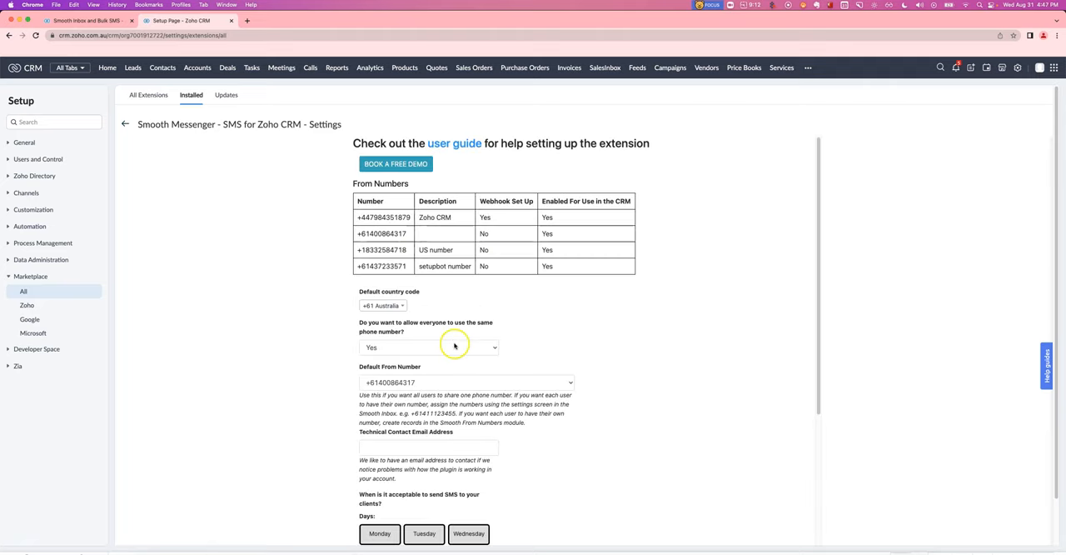
scroll("down", 3)
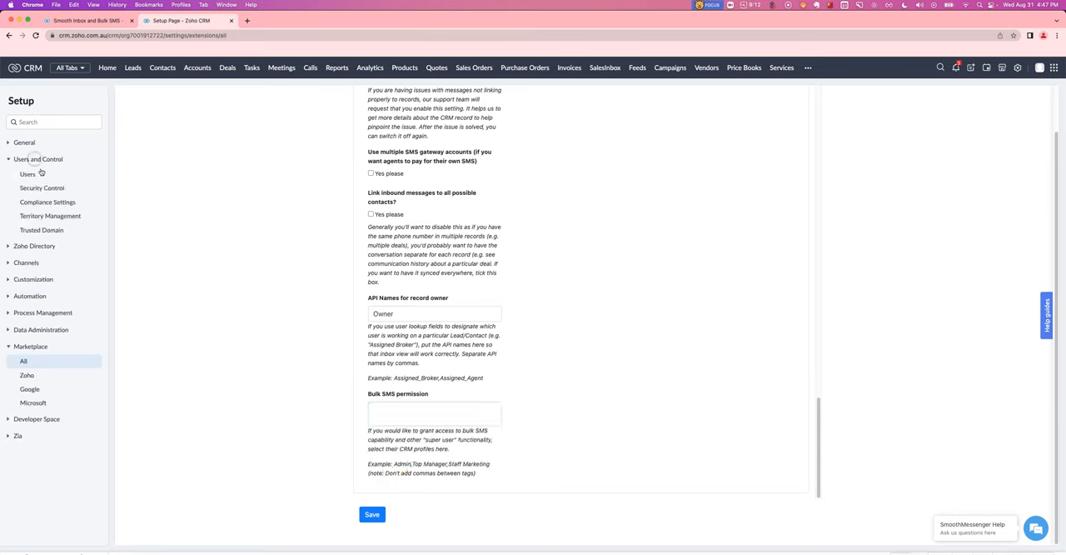
Step: Grant Bulk SMS permission to the abcAdmin profile and save the extension settings
left_click(40, 187)
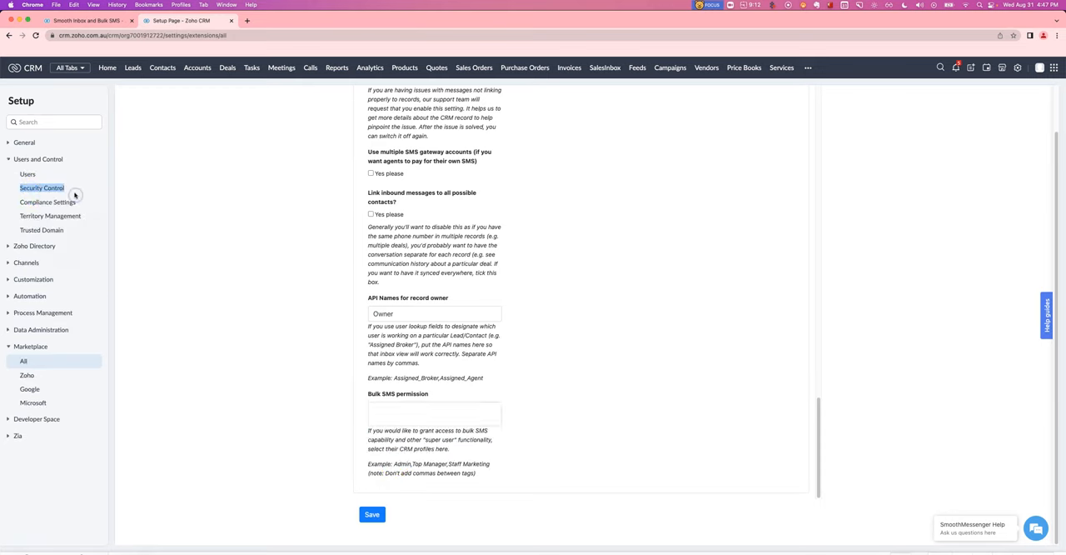
left_click(416, 413)
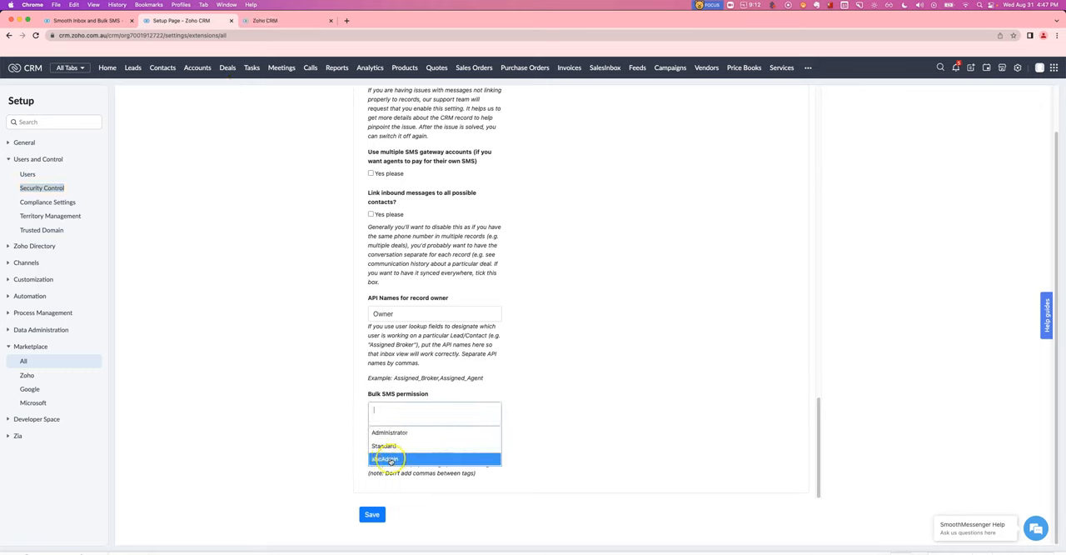
left_click(387, 458)
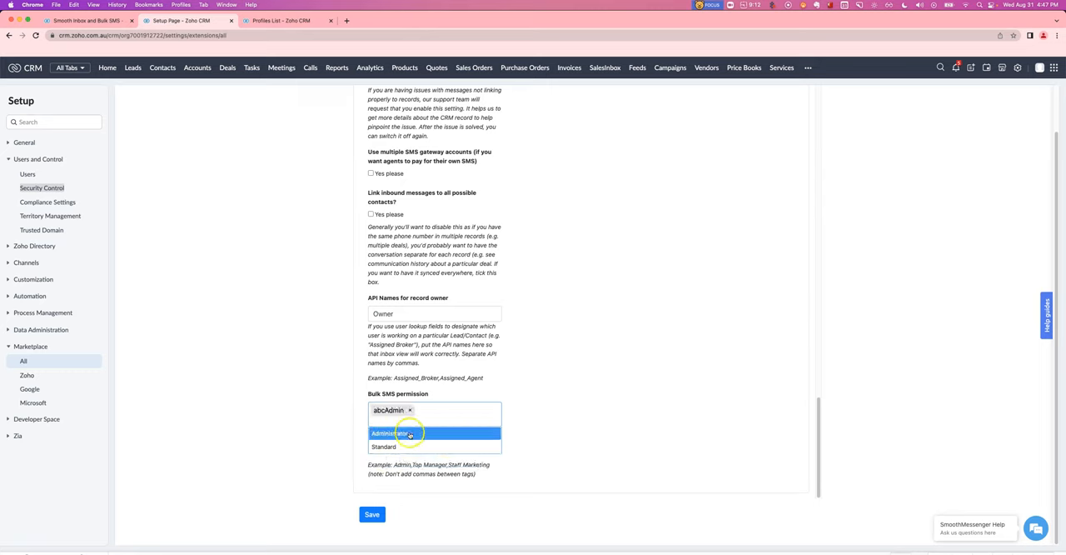
mouse_move(556, 417)
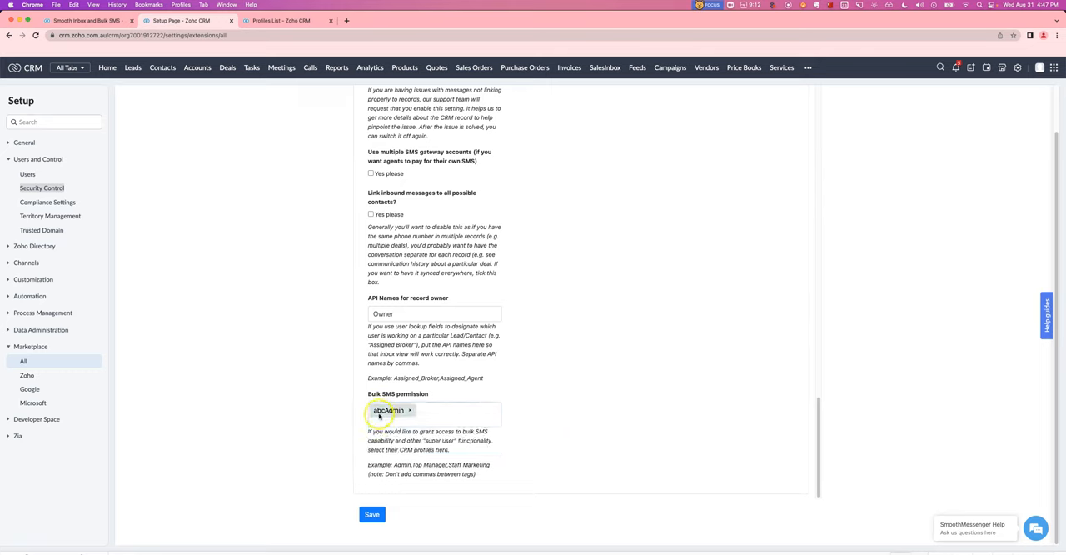
mouse_move(333, 257)
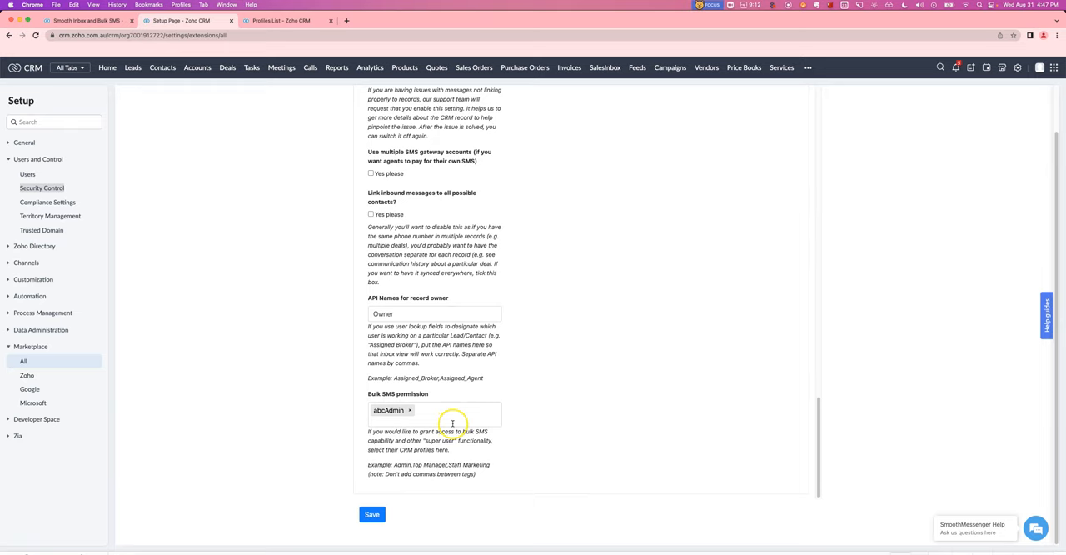
mouse_move(450, 413)
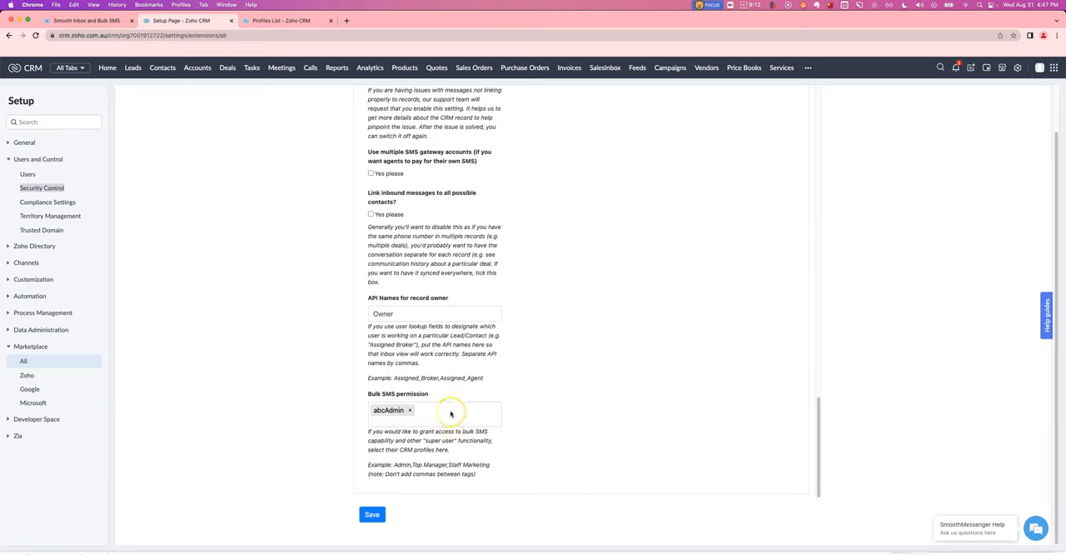
mouse_move(304, 331)
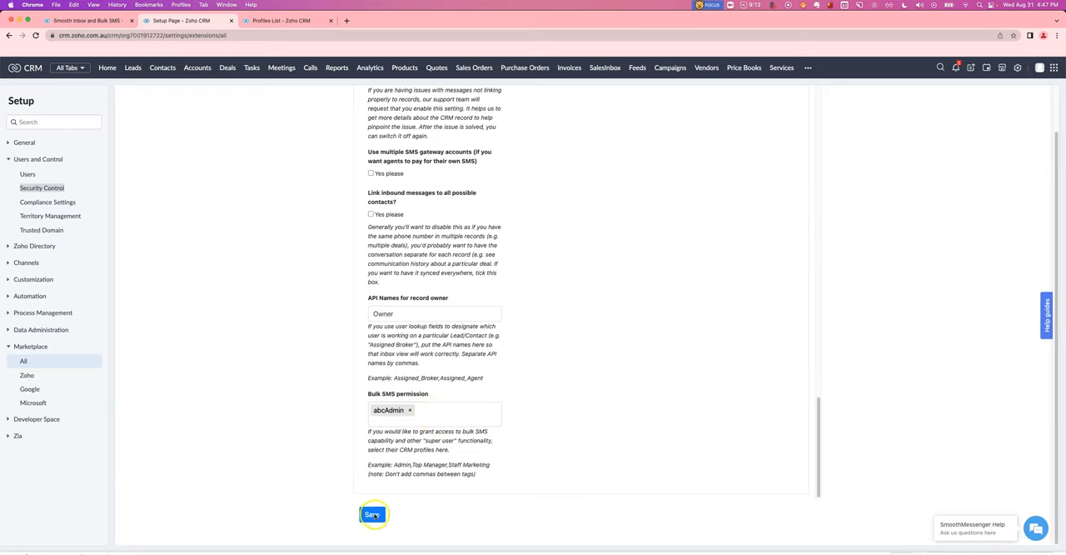
left_click(83, 20)
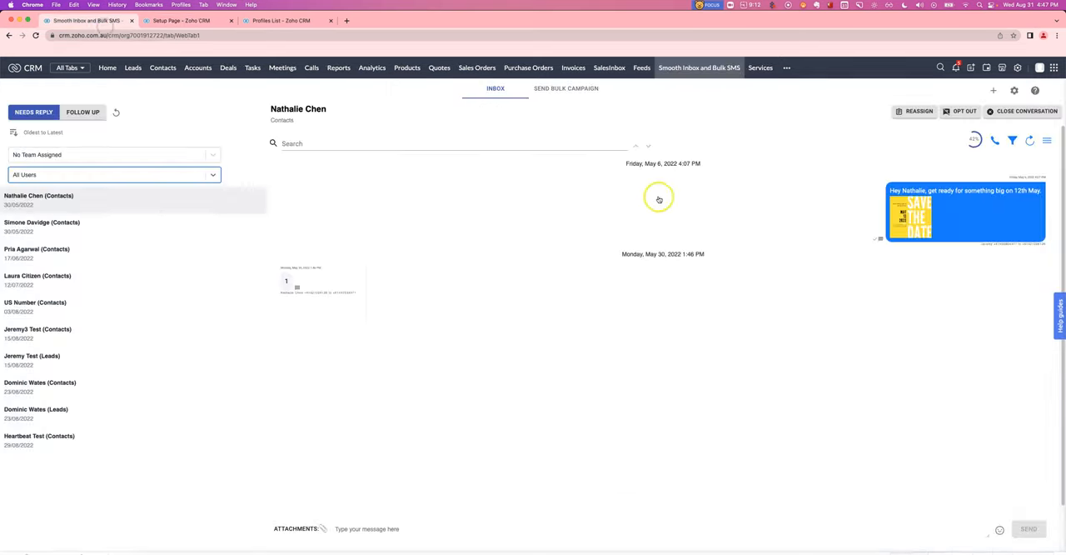
Step: Bring up the Smooth inbox user settings via the gear icon
left_click(1013, 90)
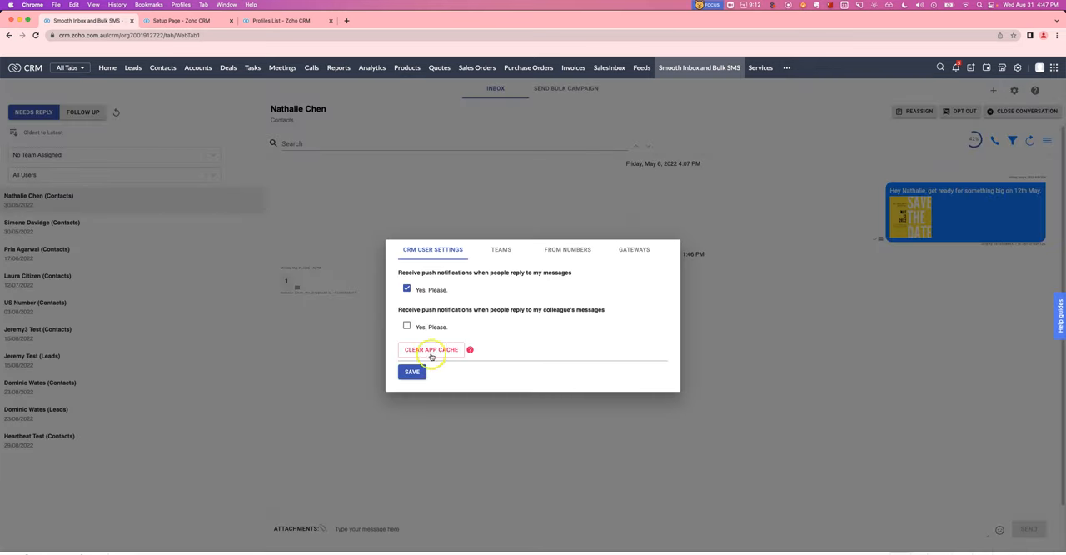
mouse_move(623, 130)
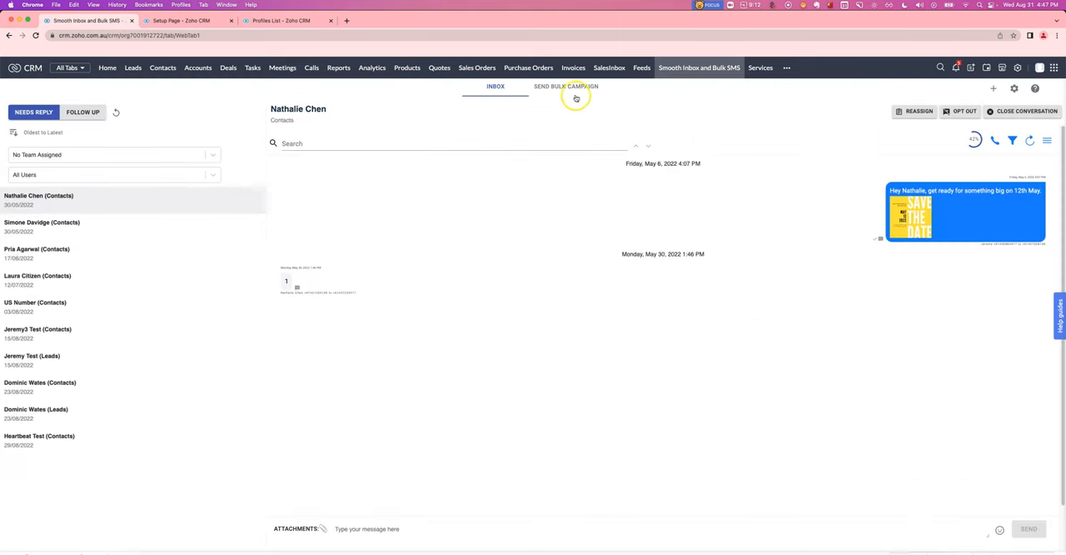
mouse_move(200, 139)
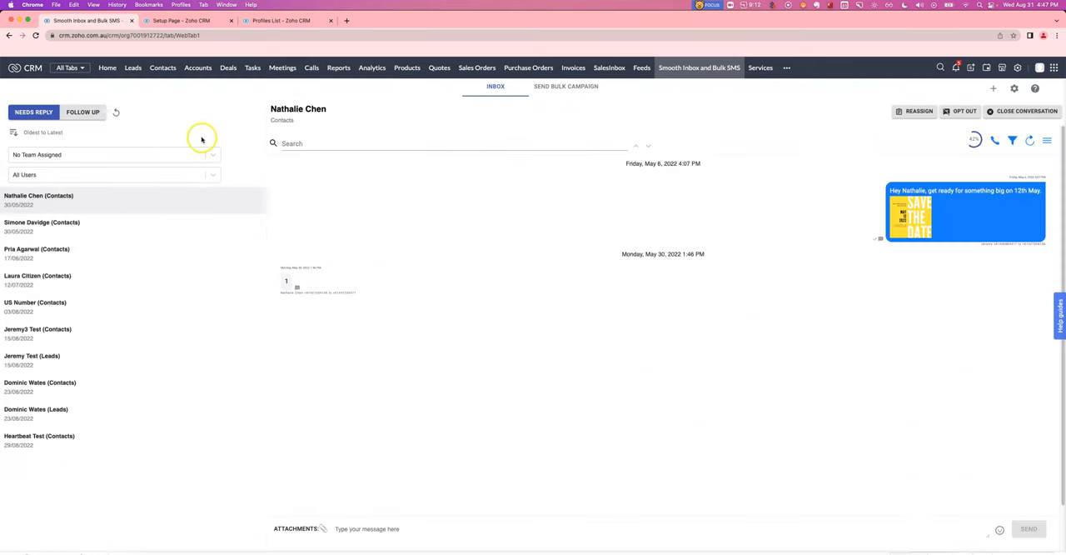